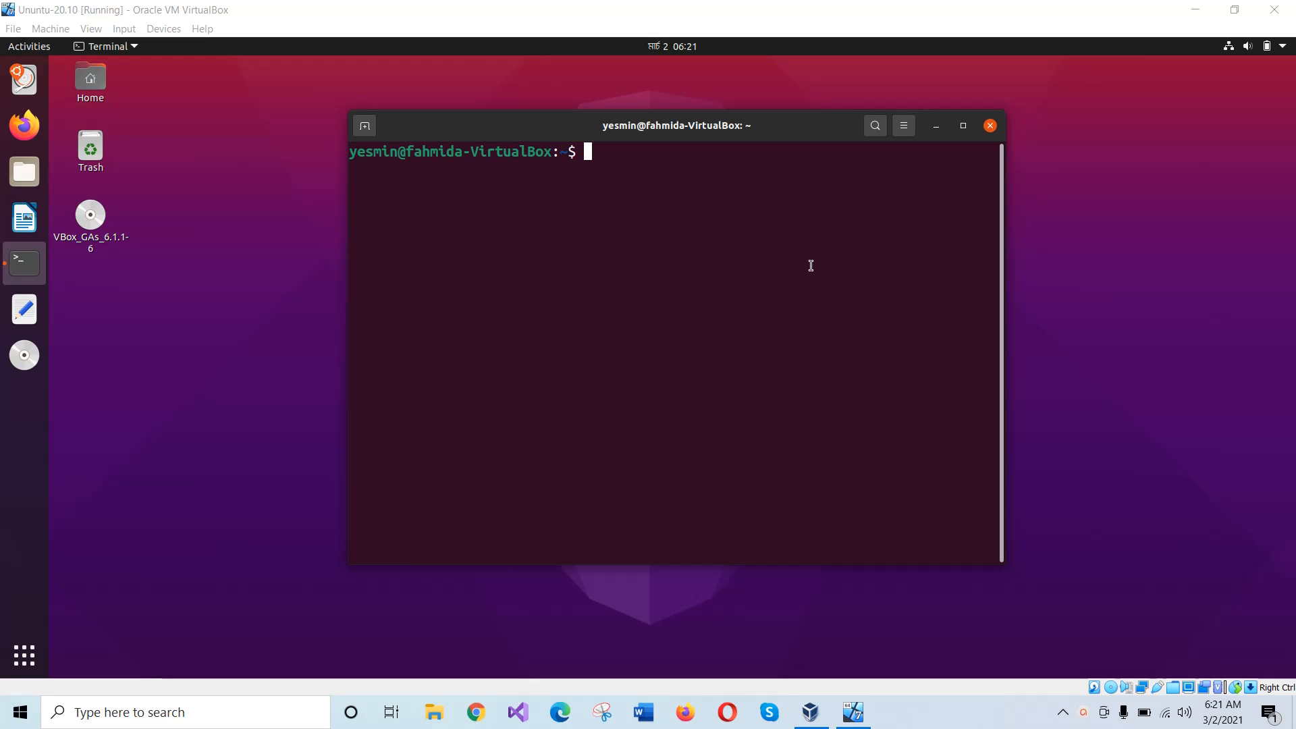
Run sudo apt update to refresh the Ubuntu package lists
type("sudo apt")
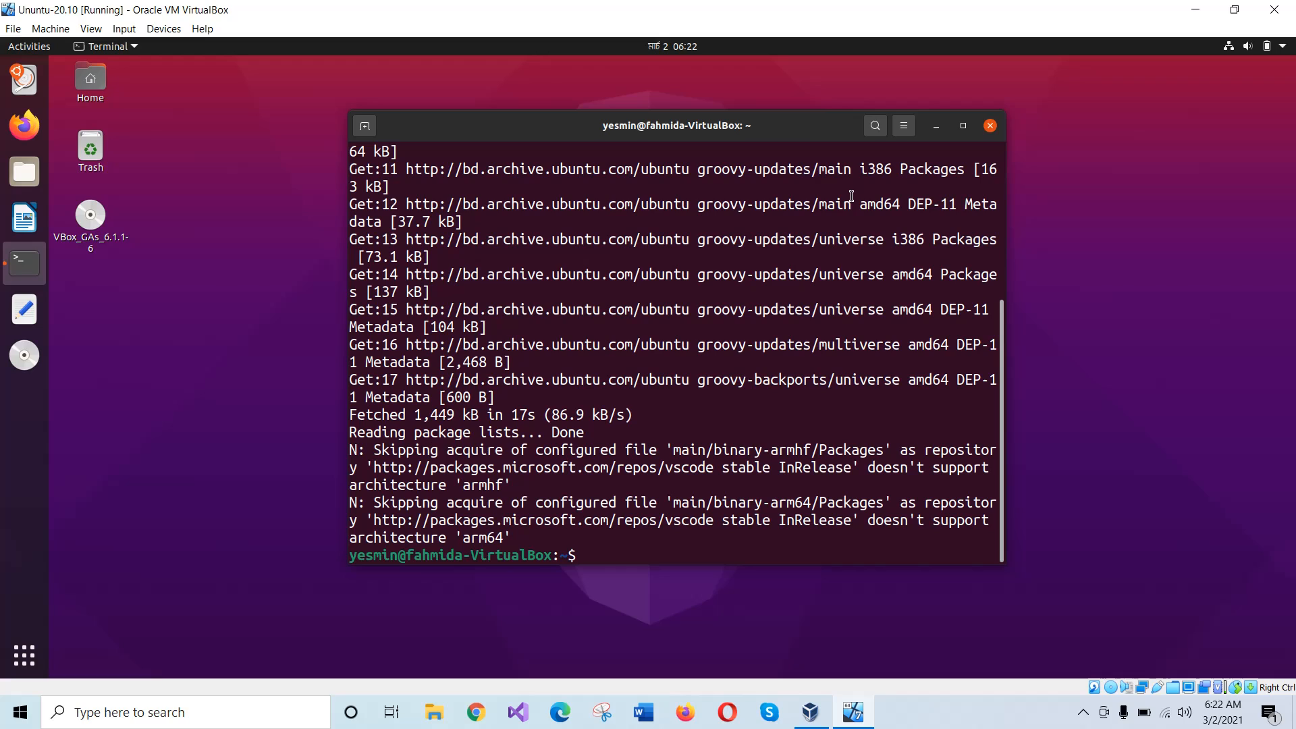
Install python3-django with apt-get, making Django 2.2.16 available
type("sudo apt-get install python3-django")
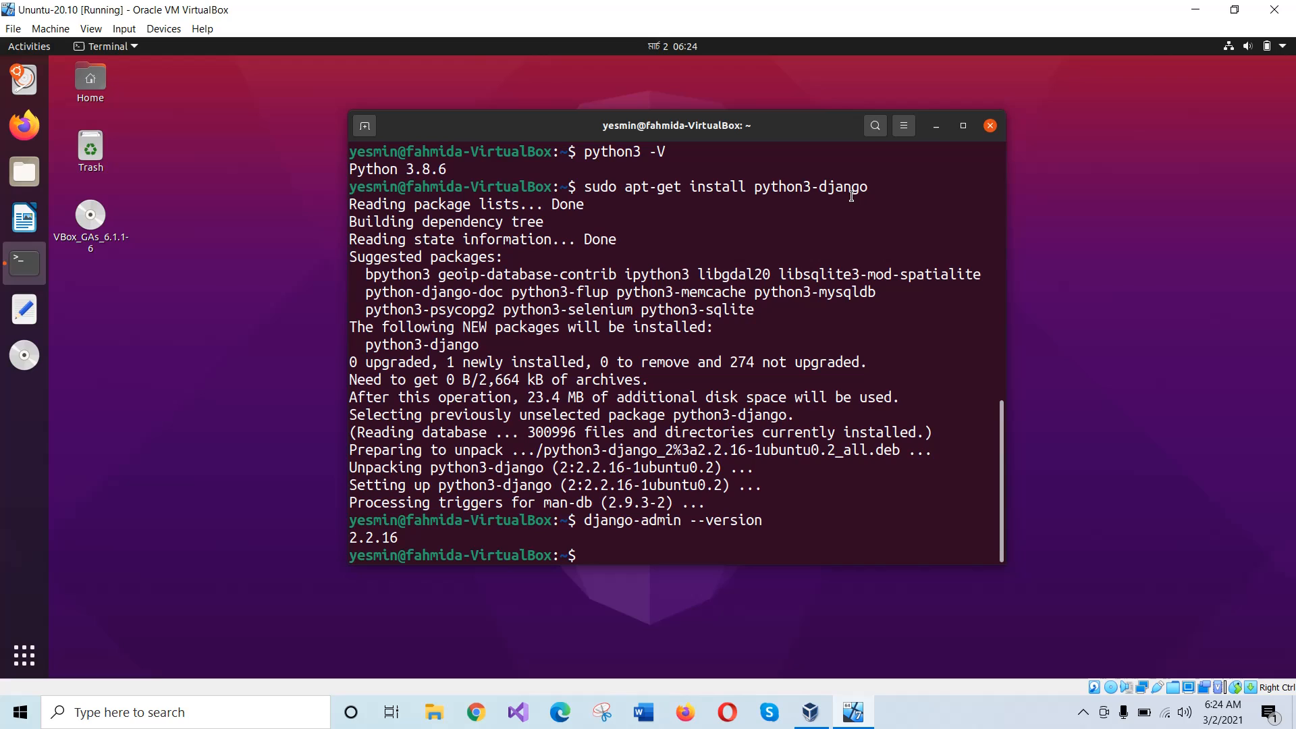
Create the Django project myDjangoProject with django-admin startproject
type("django-admin startproject myDjanghoProject")
type("cd myDjangoProject")
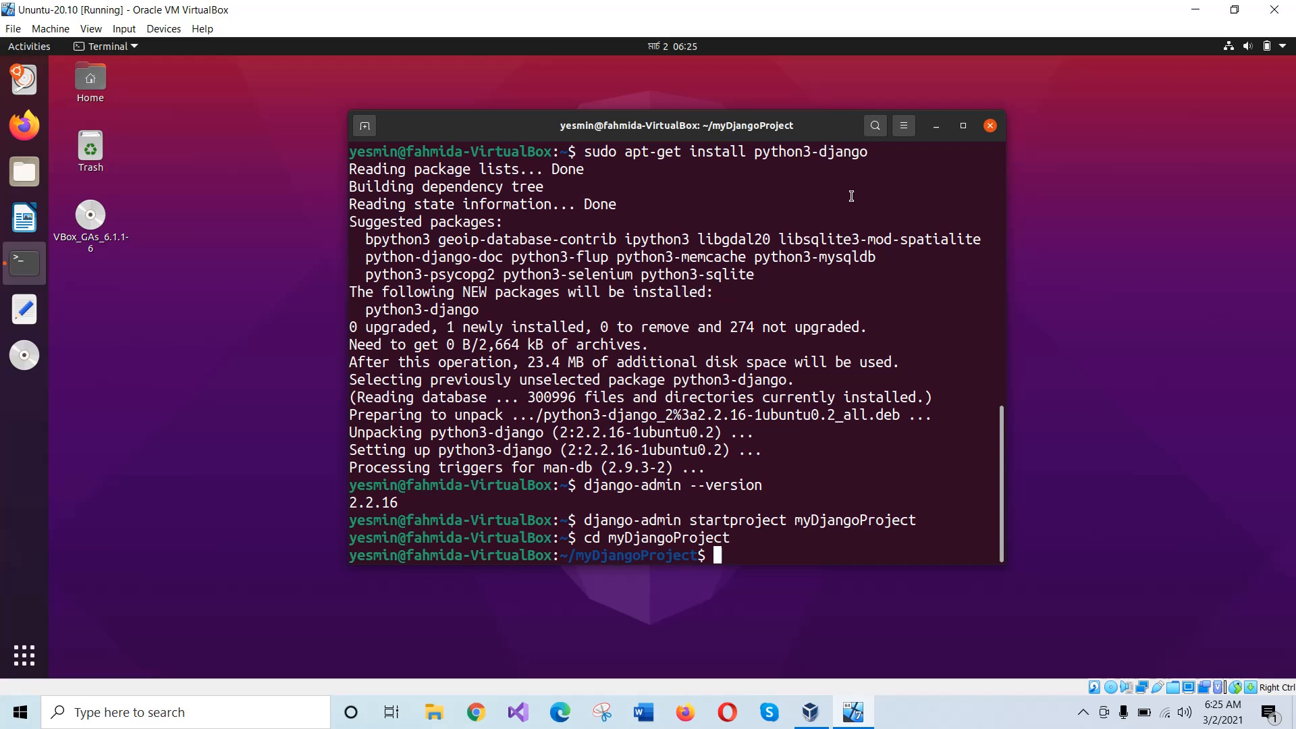
Run python3 manage.py migrate to apply the admin, auth, contenttypes and sessions migrations
type("python3 manage.py migrate")
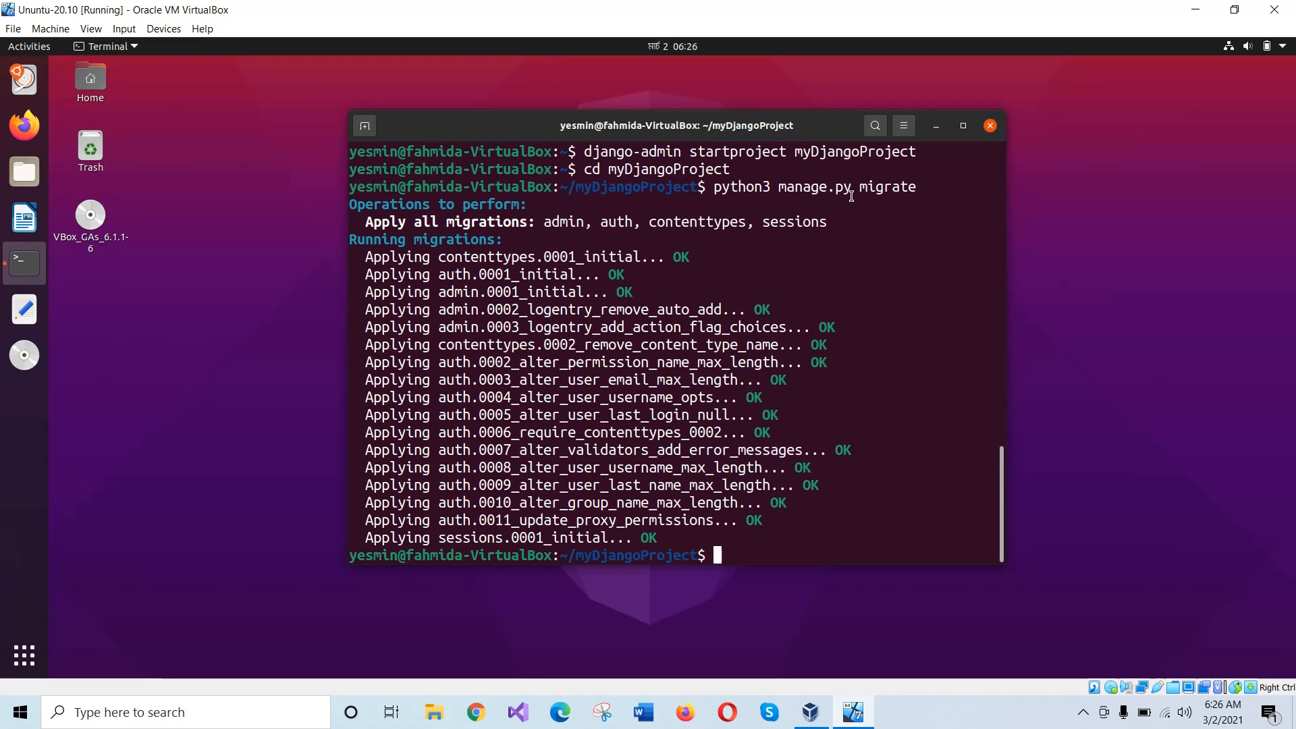
type("python3 manage.py createsuperuser")
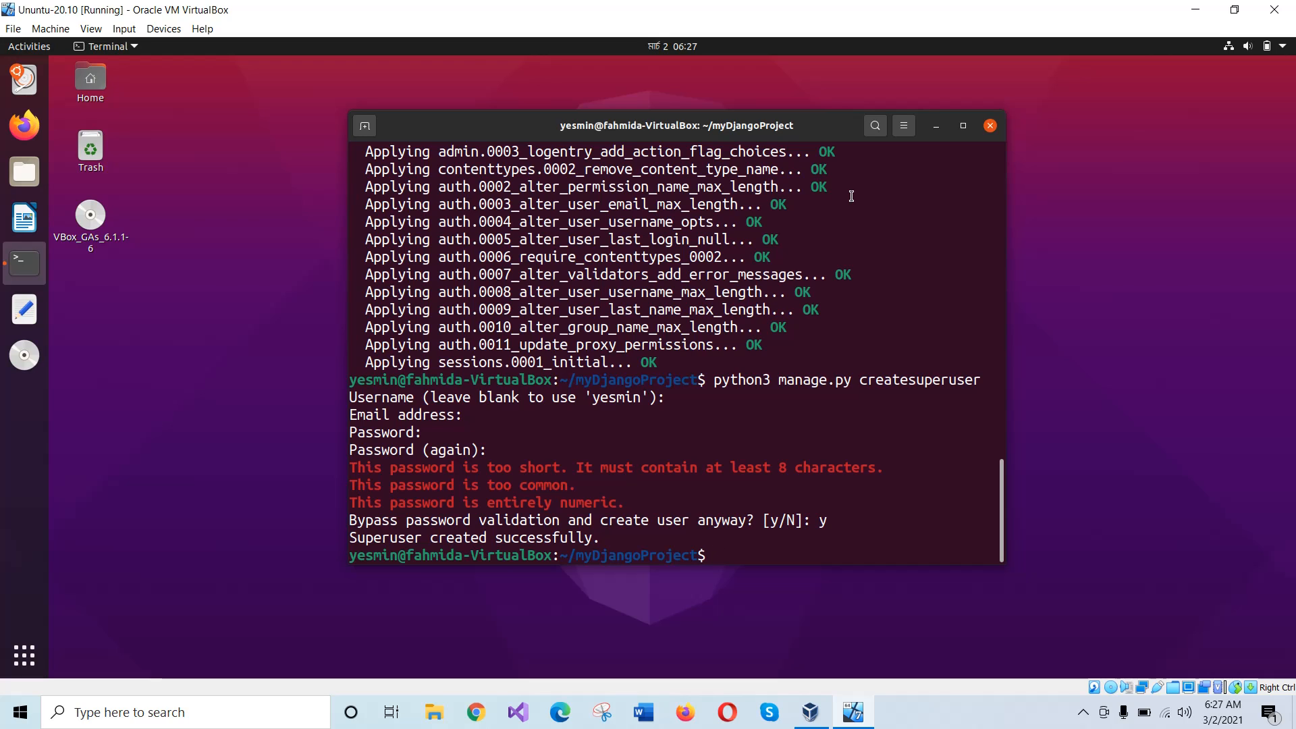
Start the development server with python3 manage.py runserver on localhost:8000
type("python3 manage.py runserver")
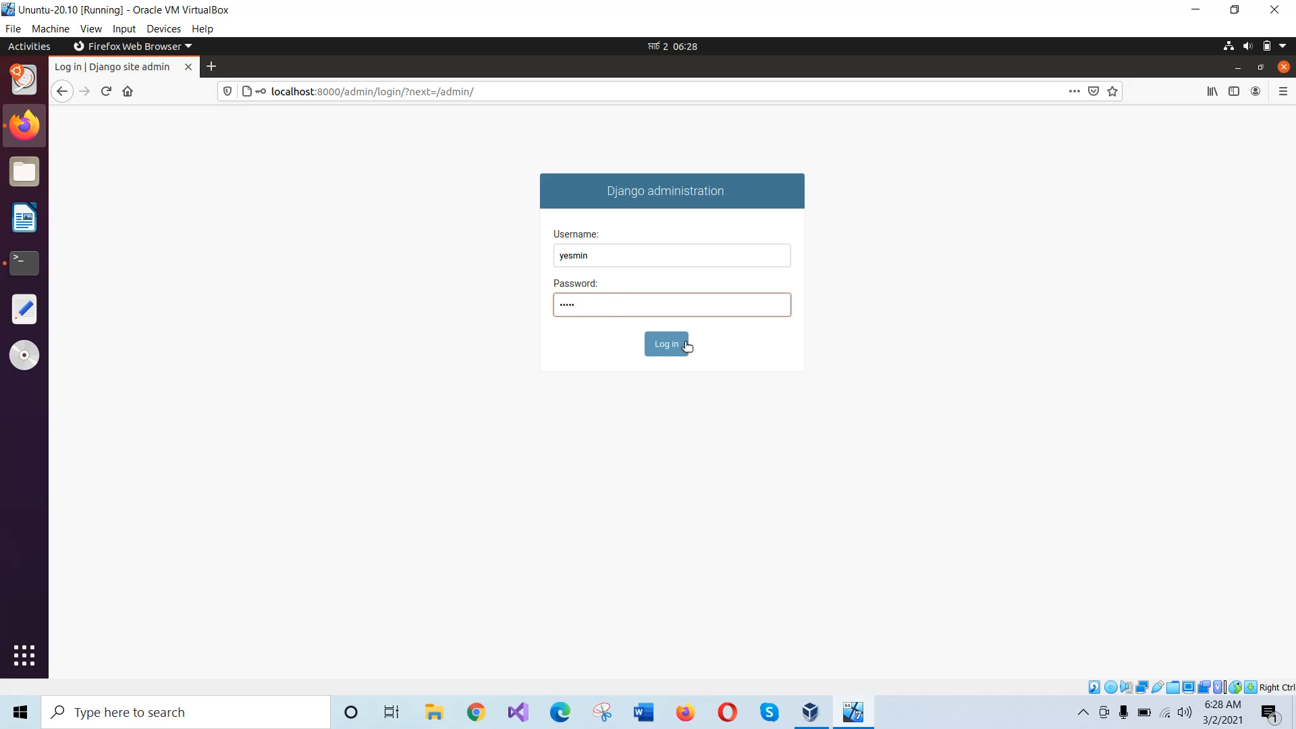
Sign in as yesmin to reach the Django Site administration dashboard
left_click(667, 344)
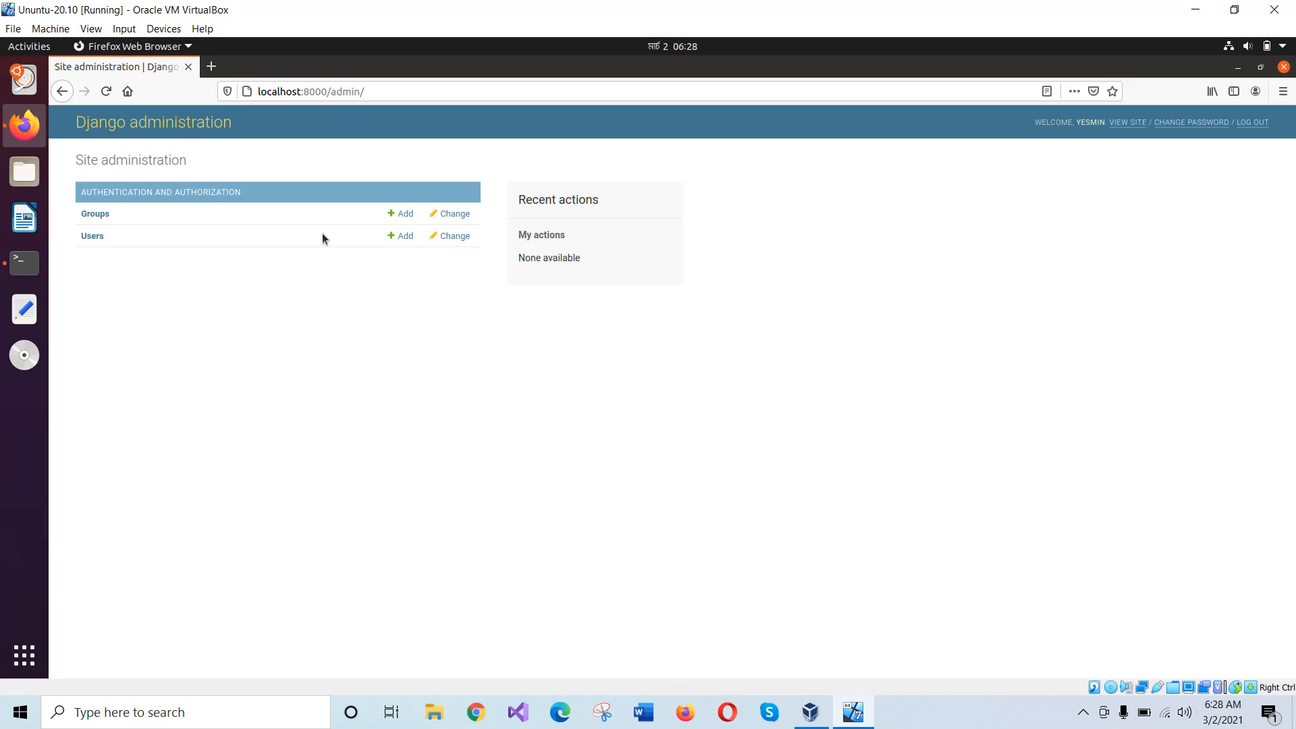